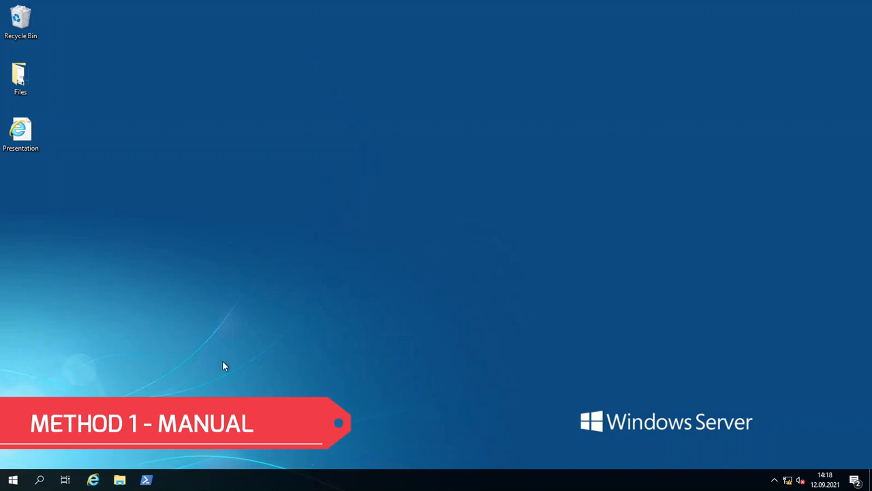
Browse Local Disk (C:) through Windows, Microsoft.NET and Framework into v4.0.30319
left_click(119, 480)
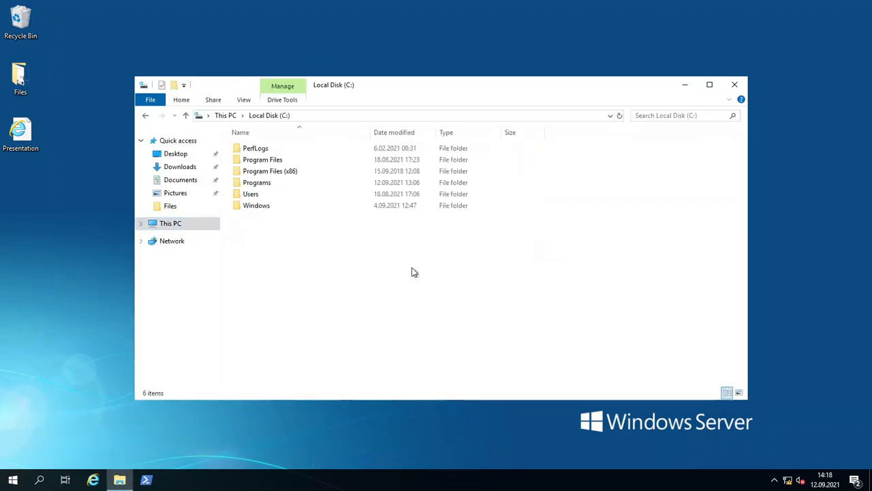
double_click(257, 205)
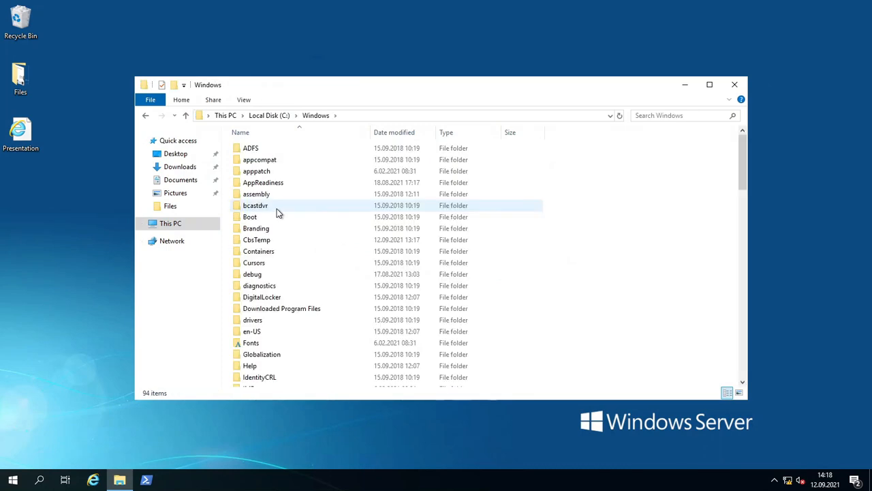
scroll("down", 3)
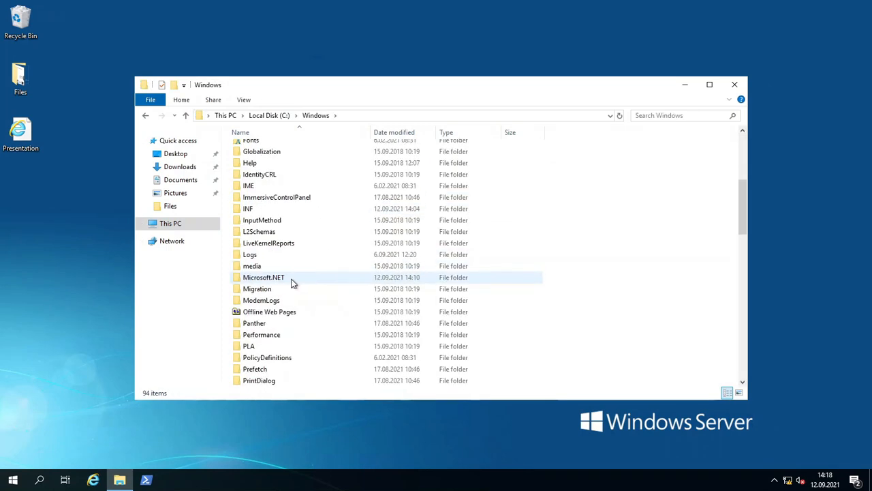
double_click(263, 277)
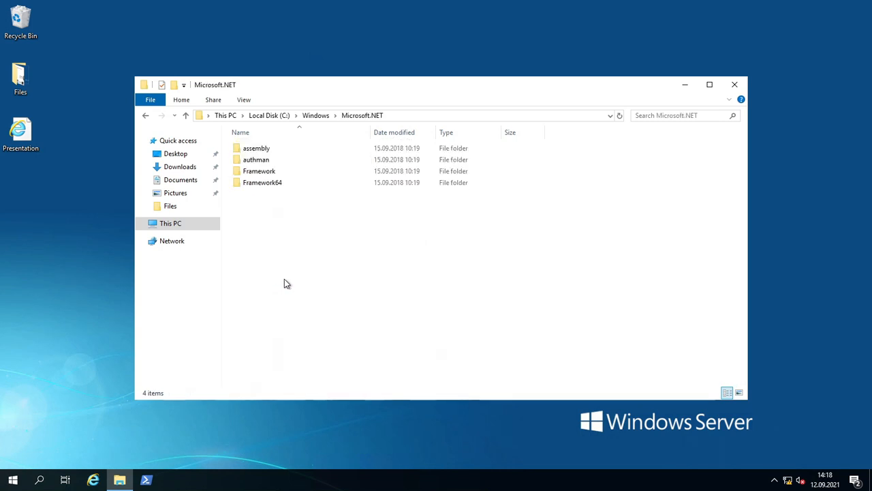
left_click(259, 171)
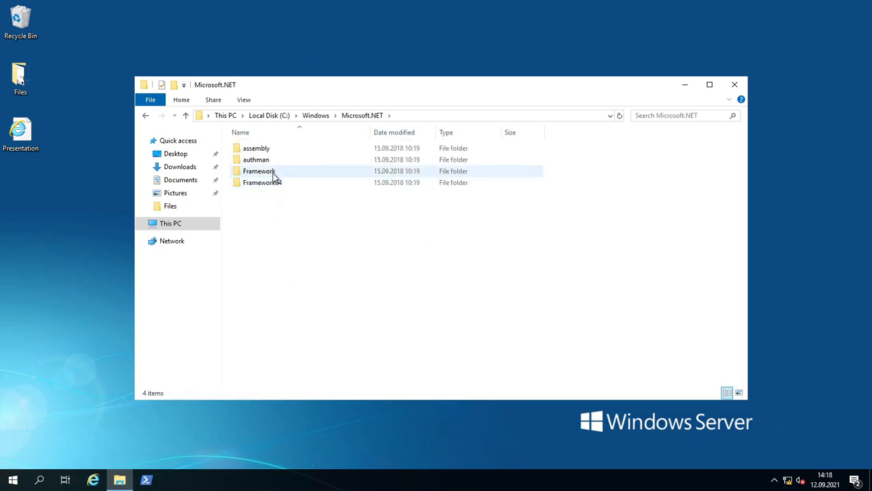
double_click(258, 170)
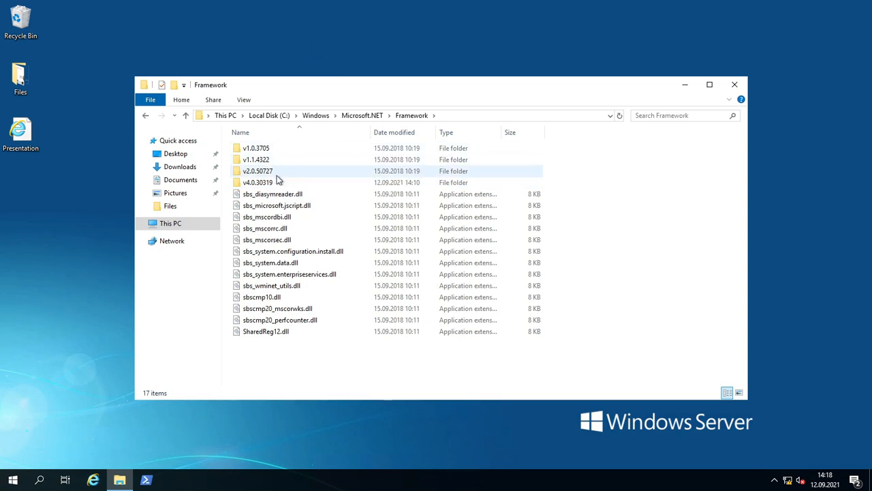
left_click(258, 182)
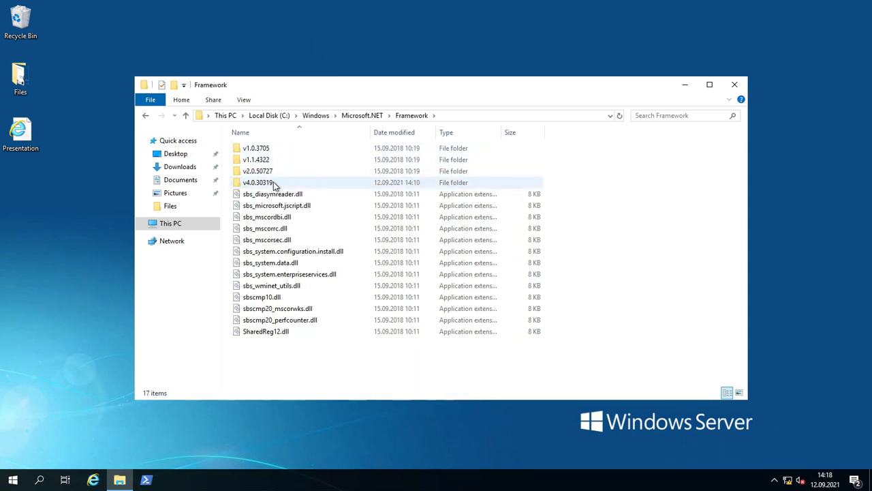
mouse_move(257, 182)
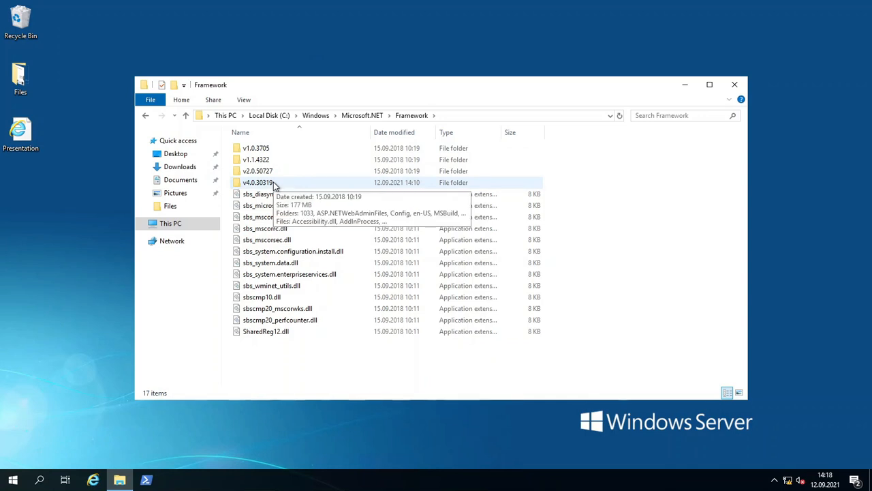
double_click(258, 182)
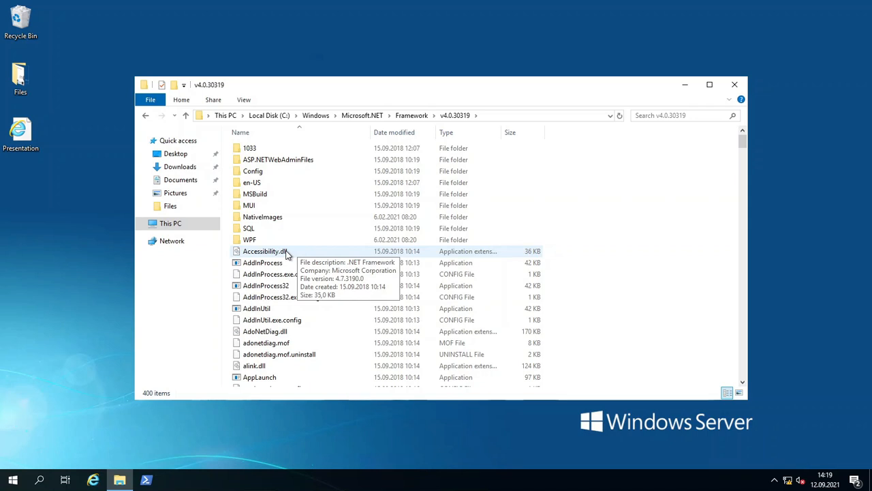
right_click(264, 251)
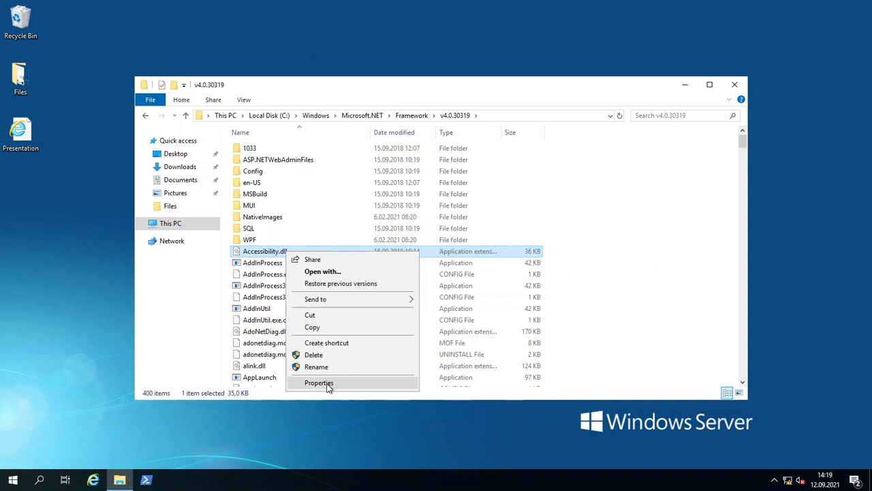
left_click(319, 382)
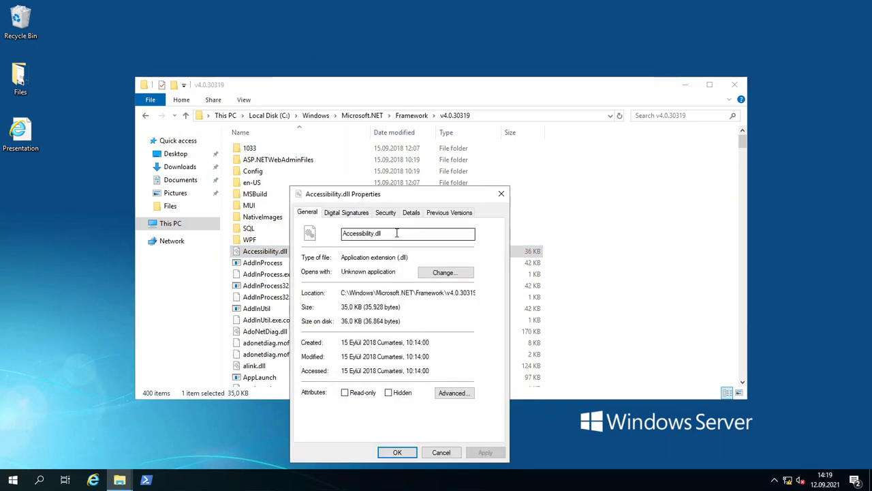
left_click(411, 212)
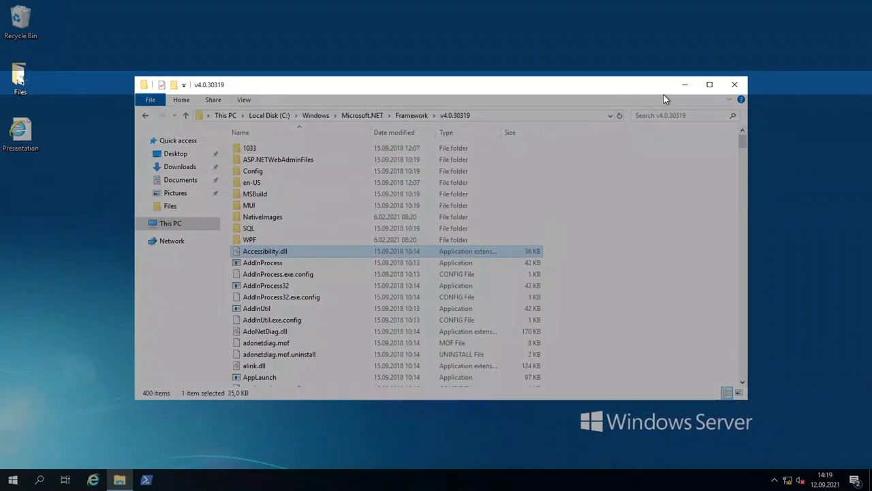
mouse_move(734, 85)
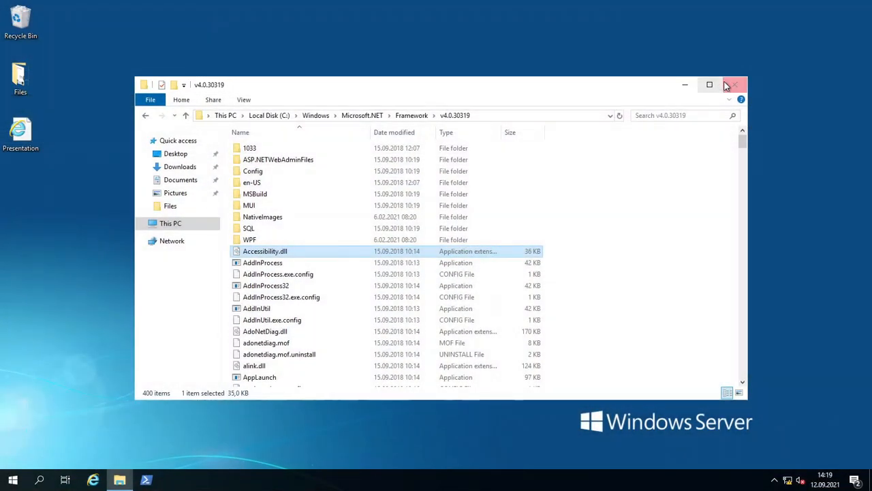
Close File Explorer and run regedit as administrator from Start search
left_click(734, 85)
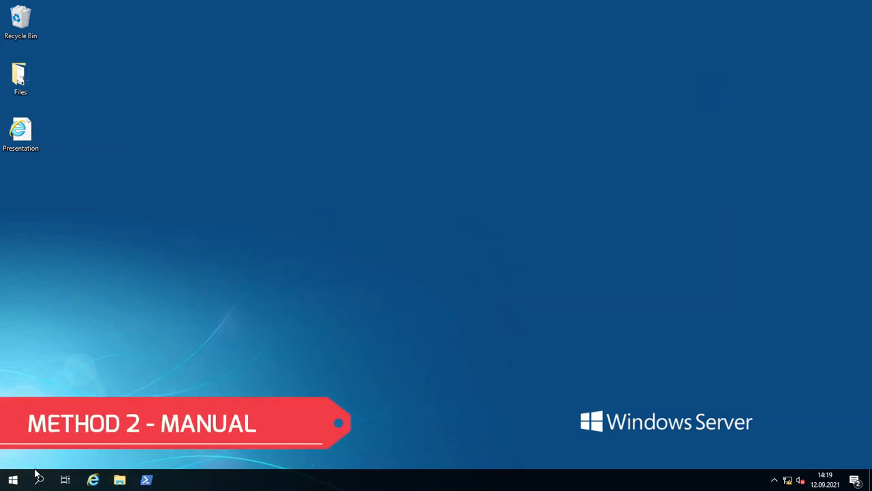
type("regedit")
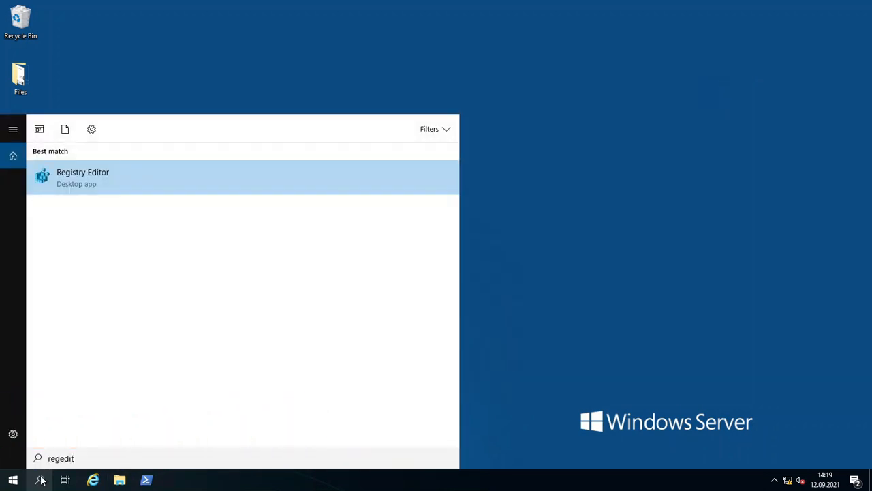
right_click(82, 177)
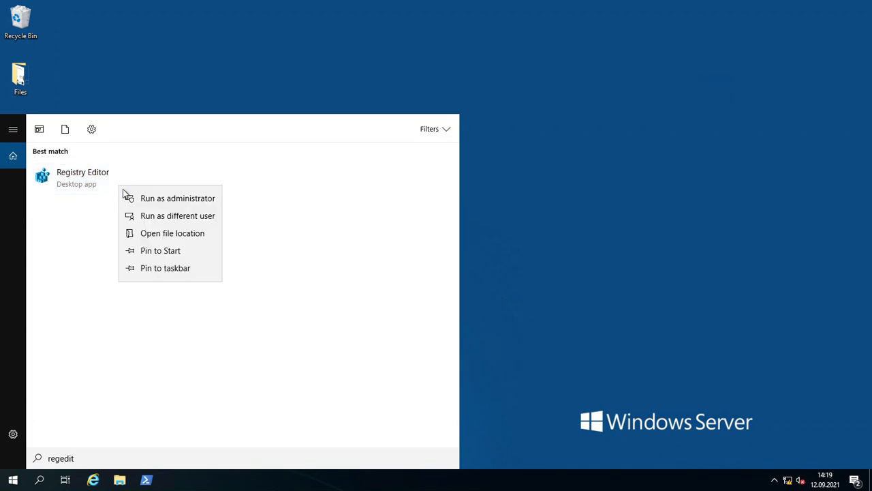
left_click(177, 198)
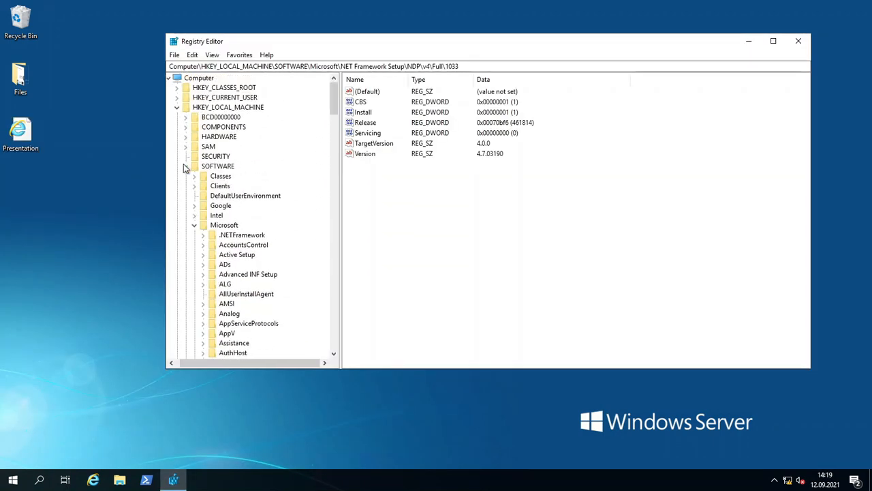
Navigate HKLM\SOFTWARE\Microsoft\NET Framework Setup and re-expand NDP\v4 to show Client and Full
left_click(229, 107)
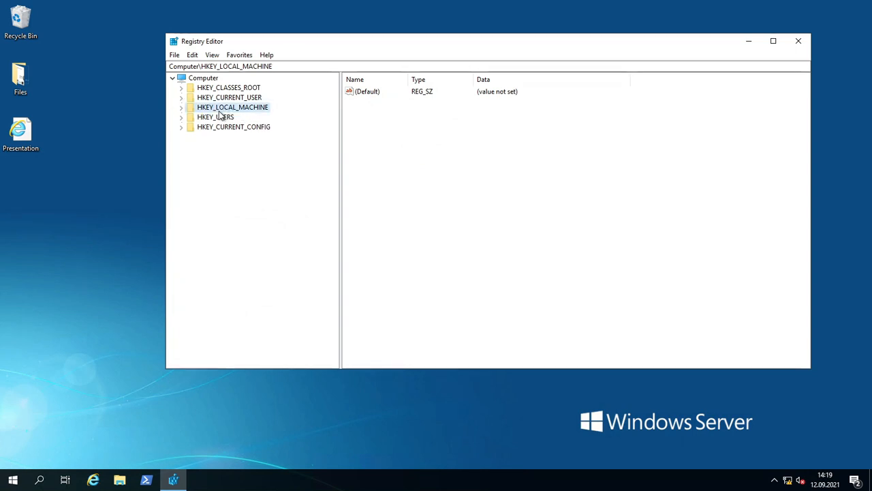
mouse_move(229, 107)
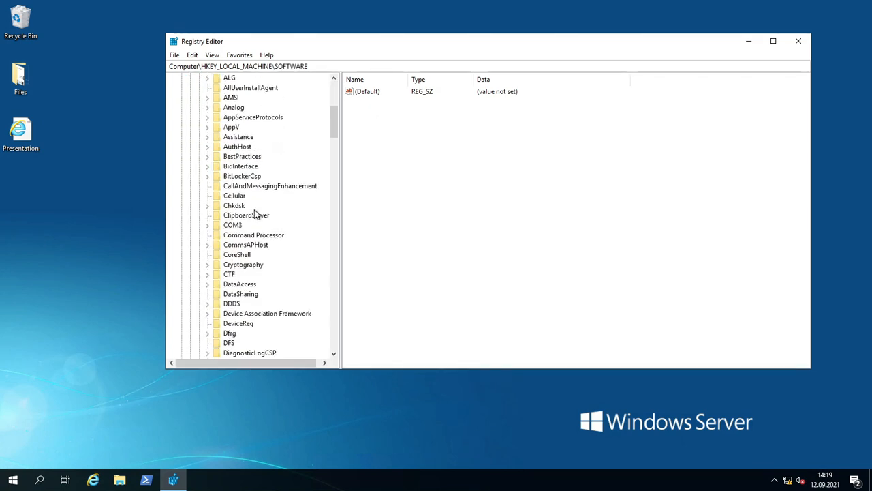
left_click(228, 107)
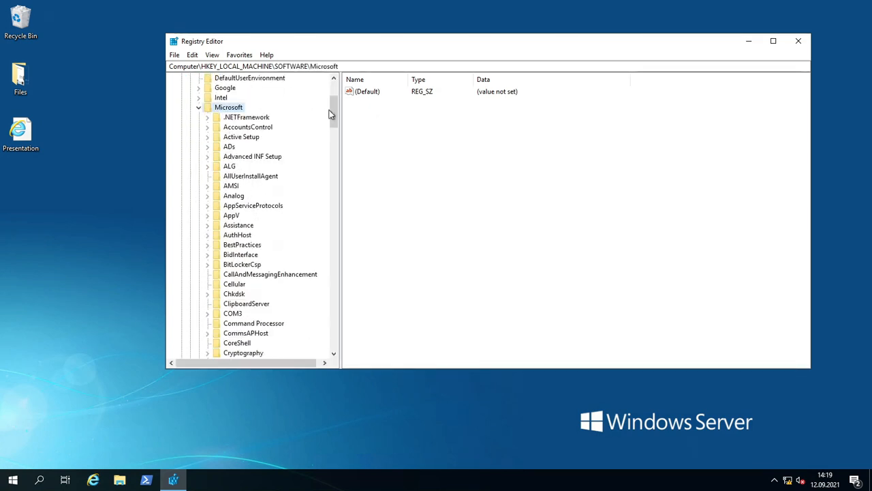
scroll("down", 3)
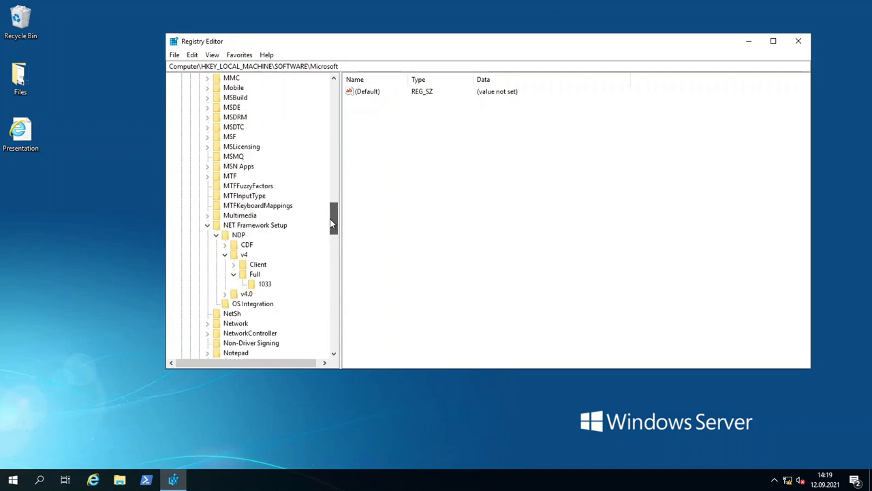
left_click(255, 244)
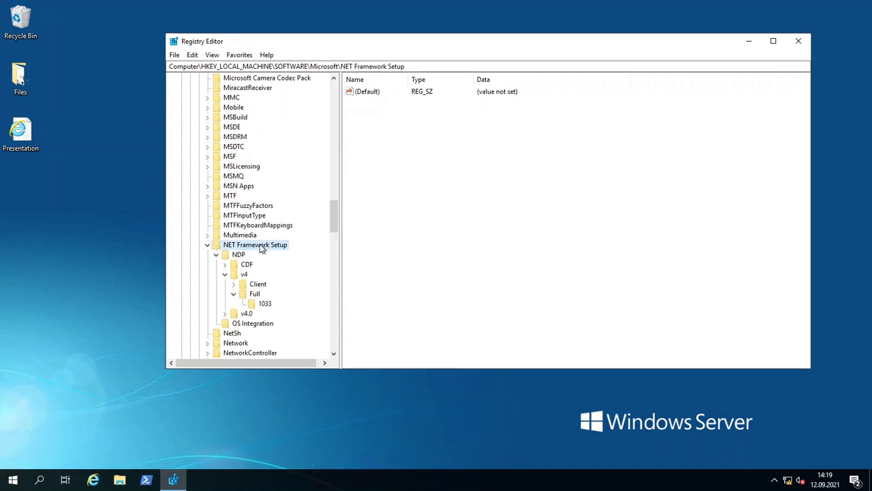
left_click(225, 274)
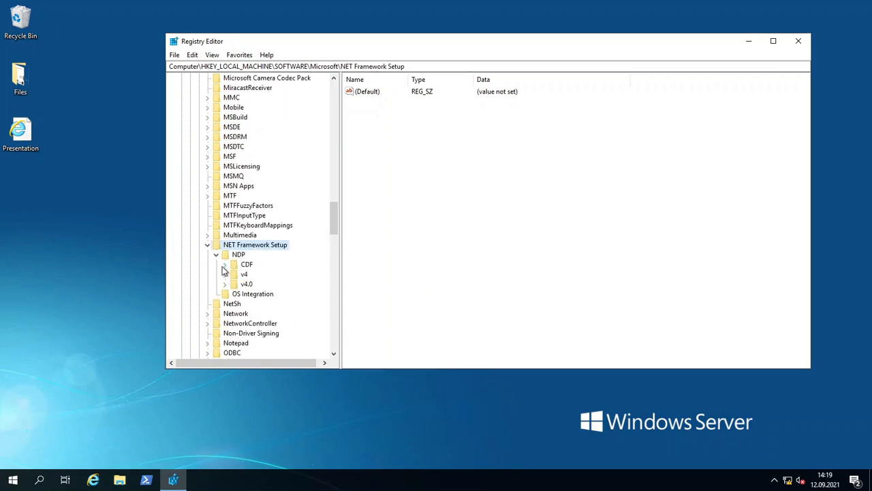
left_click(216, 254)
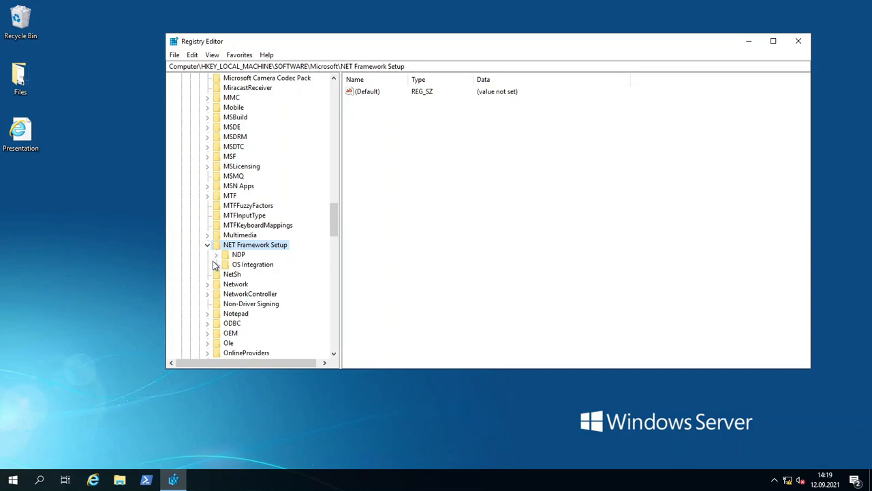
left_click(216, 254)
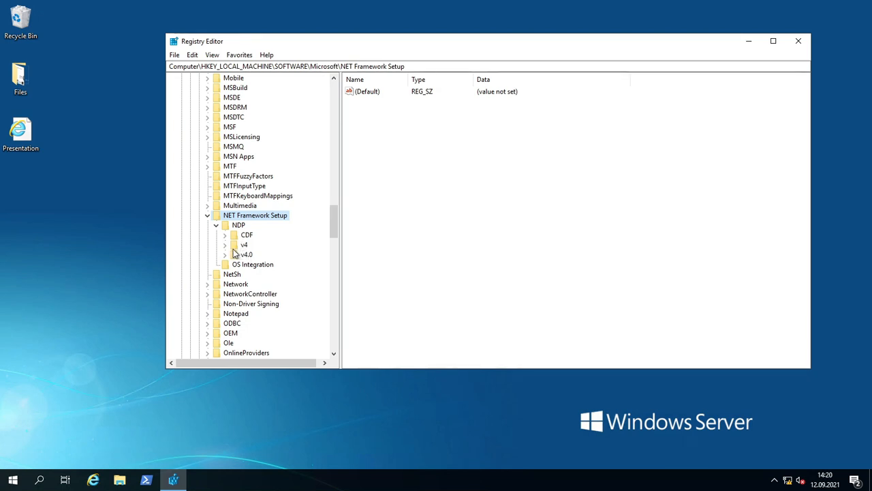
left_click(225, 245)
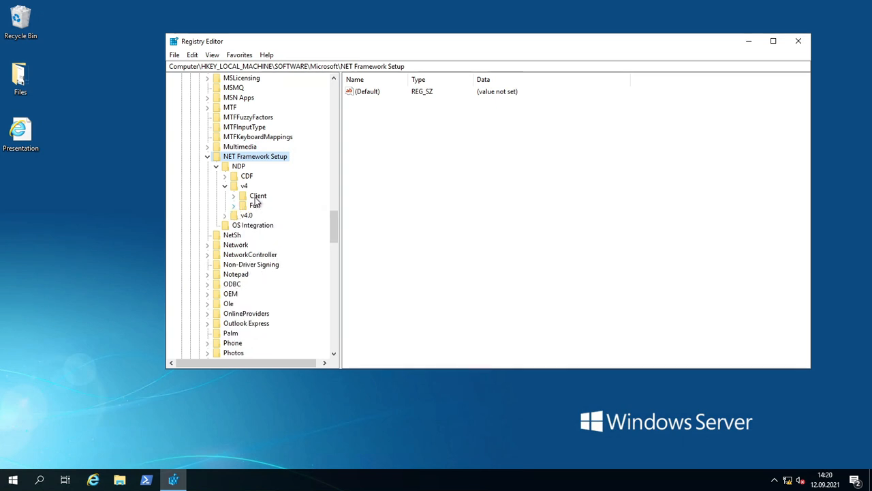
View the Version values of v4\Client and Full\1033, both 4.7.03190
left_click(258, 196)
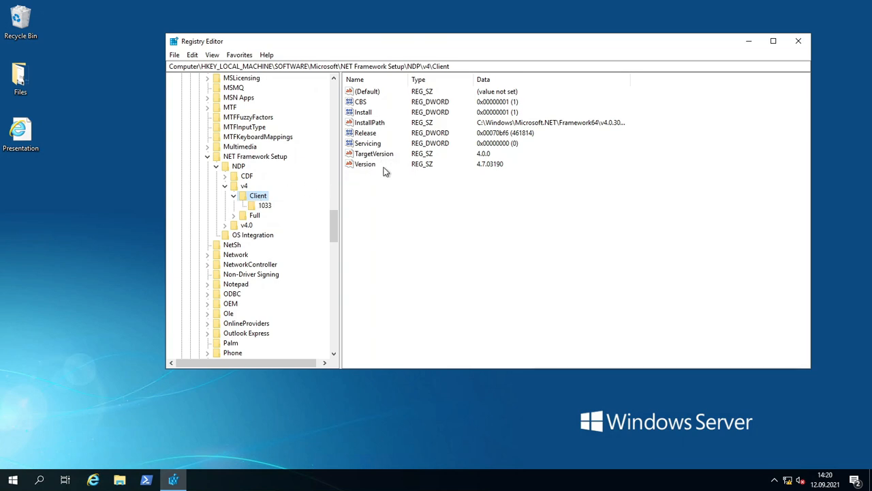
left_click(365, 164)
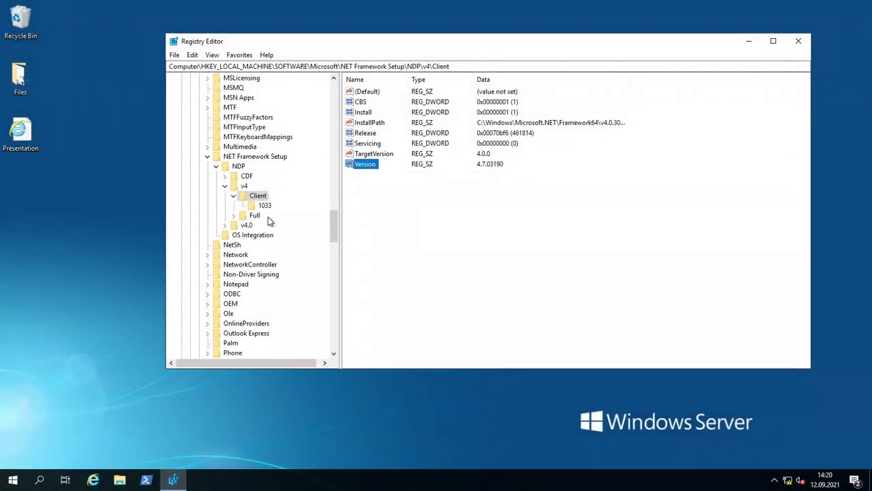
left_click(264, 224)
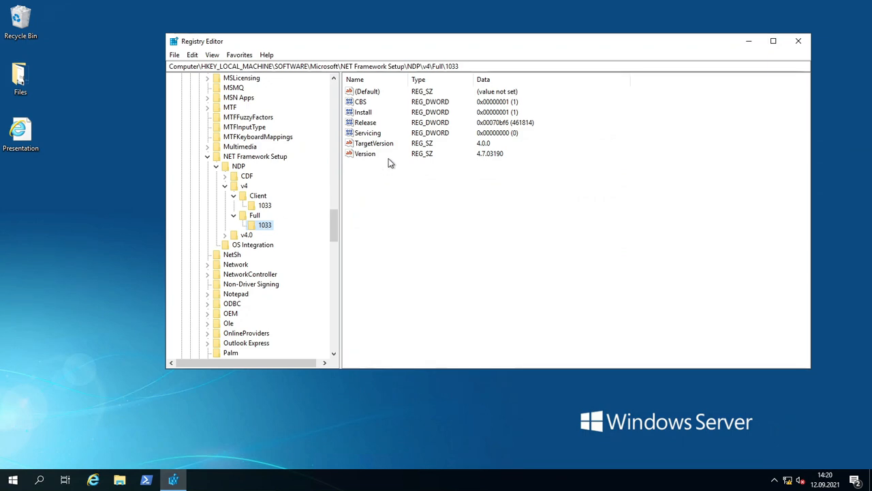
left_click(368, 90)
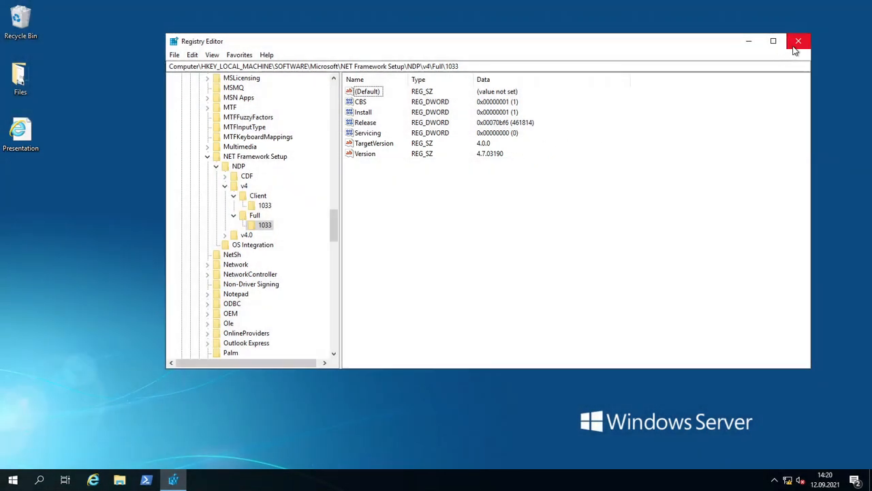
mouse_move(799, 42)
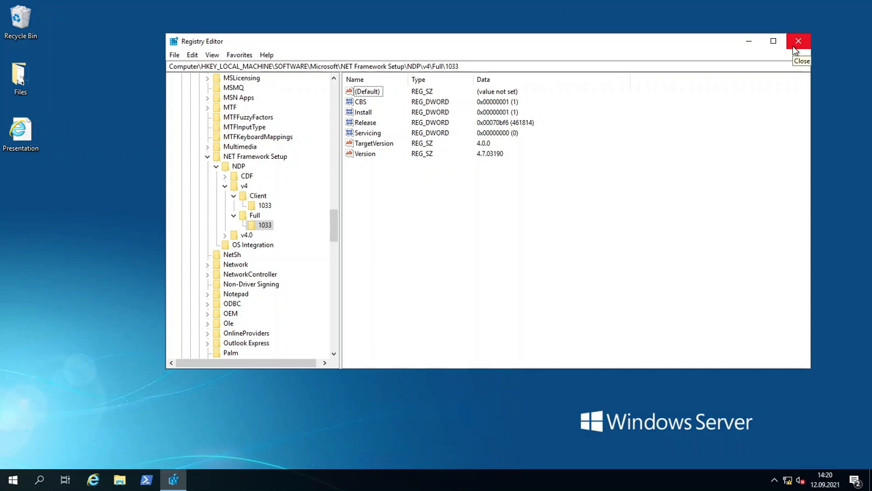
left_click(799, 41)
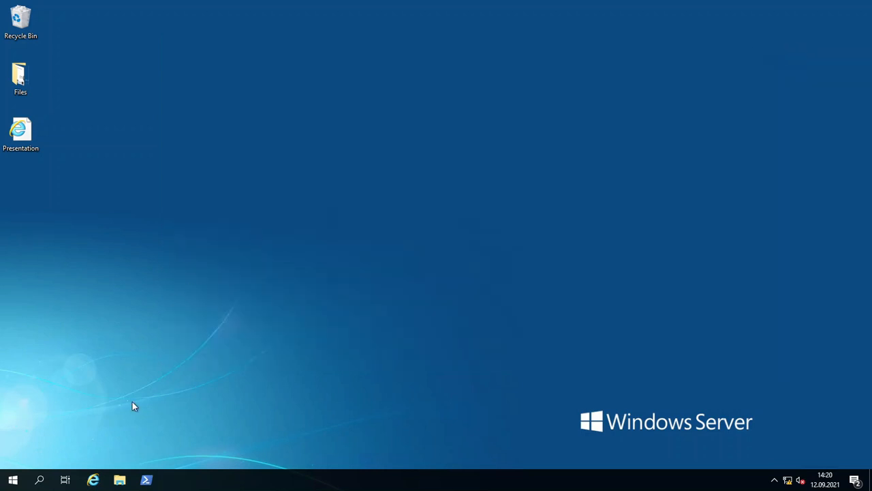
mouse_move(208, 398)
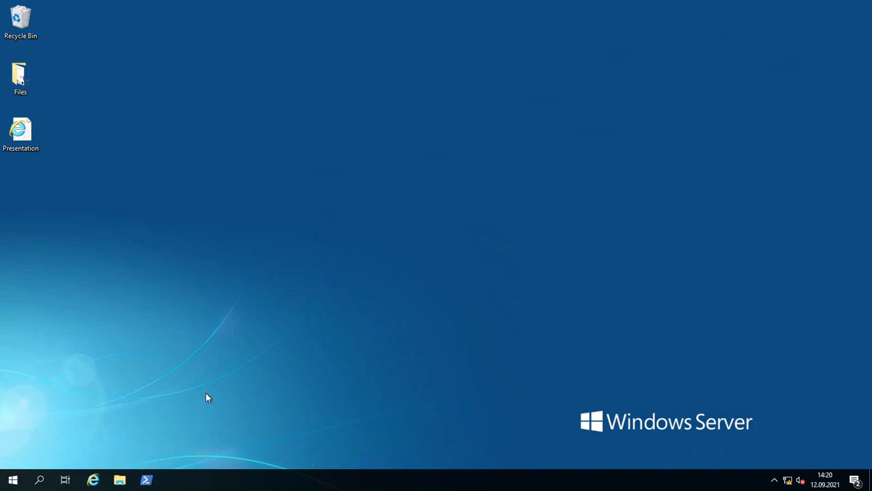
mouse_move(218, 398)
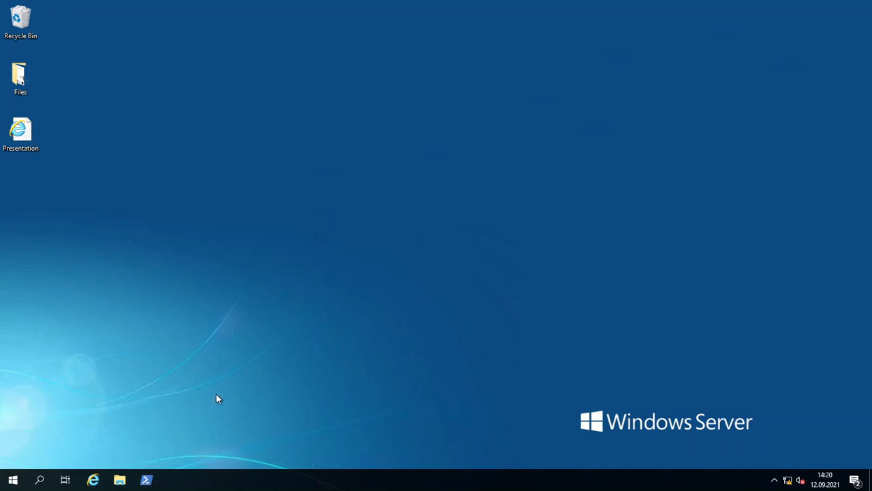
mouse_move(219, 391)
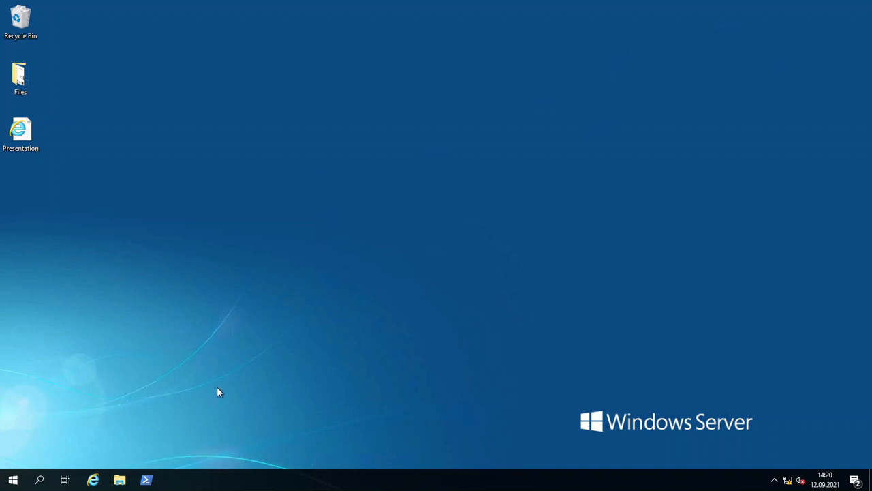
mouse_move(218, 393)
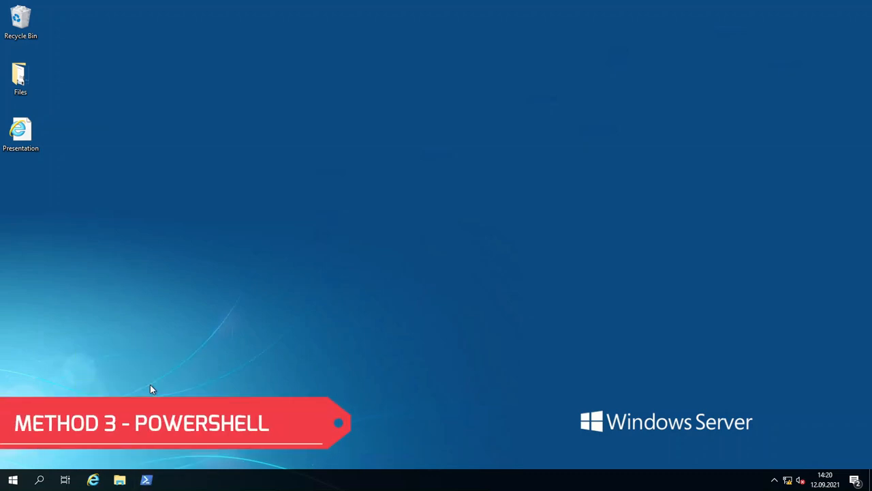
In admin PowerShell, enter Get-ChildItem 'HKLM:\SOFTWARE\Microsoft\NET Framework Setup\NDP\' -Recurse
left_click(146, 479)
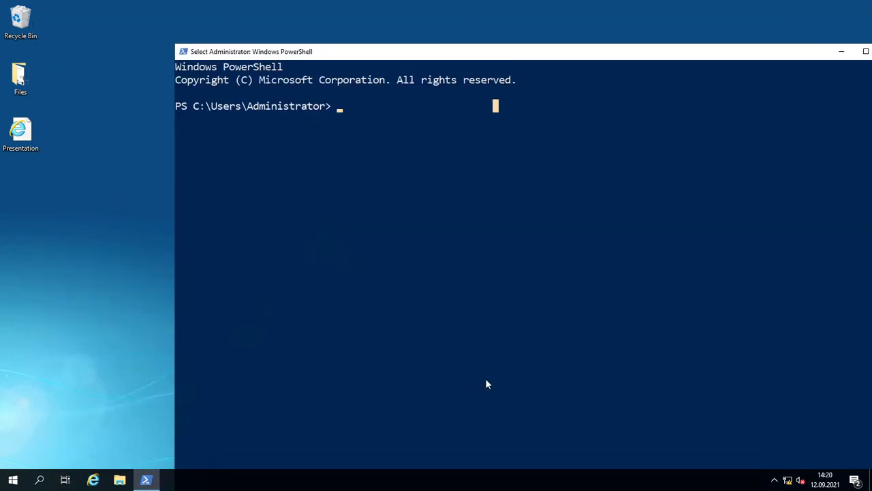
type("get")
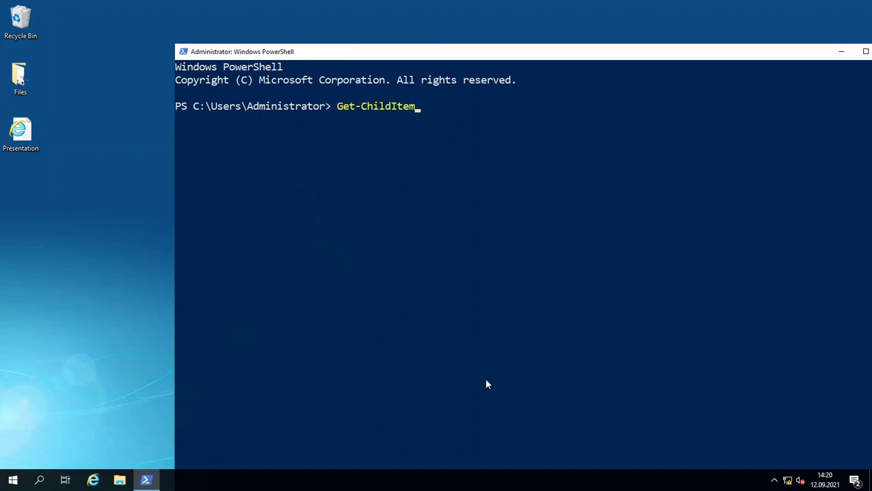
type("''")
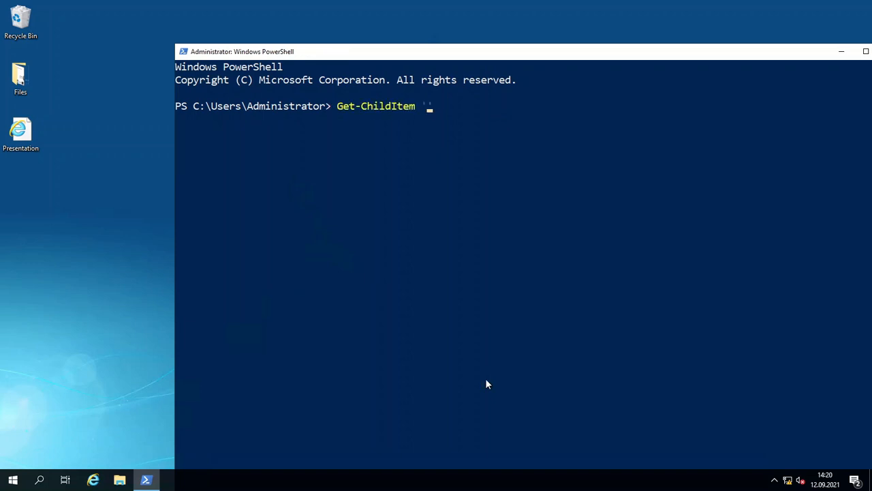
type("HKLM:")
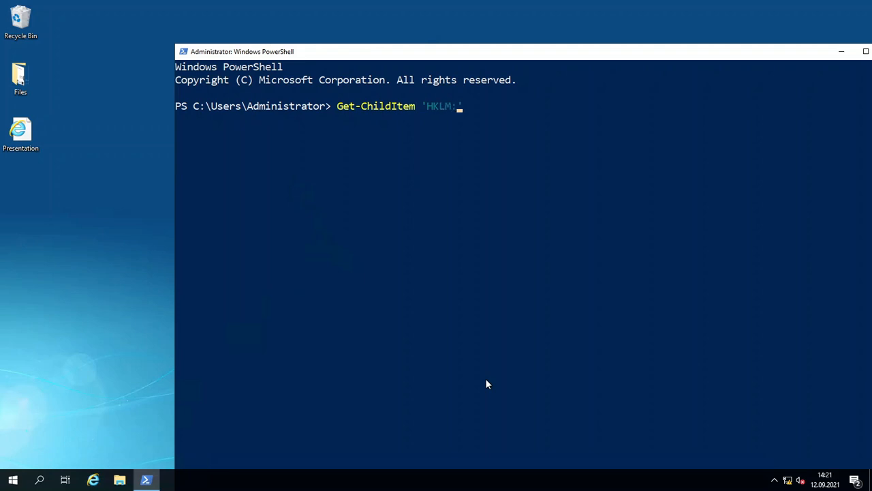
type("BCD00000000\\")
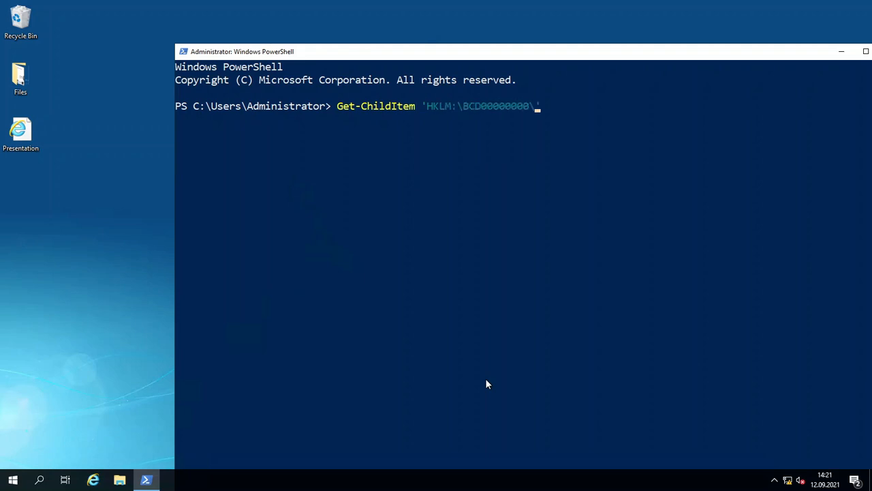
type("'HKLM:\\SECURITY'")
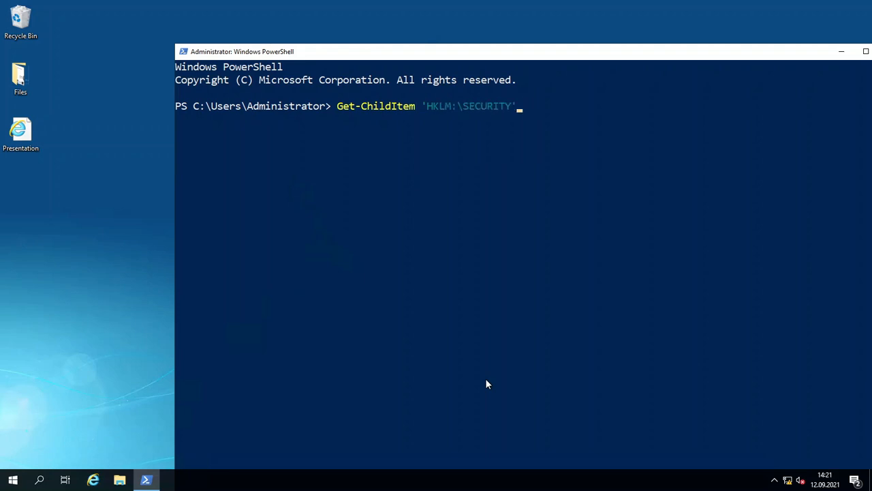
type("HKLM:\\SOFTWARE\\M")
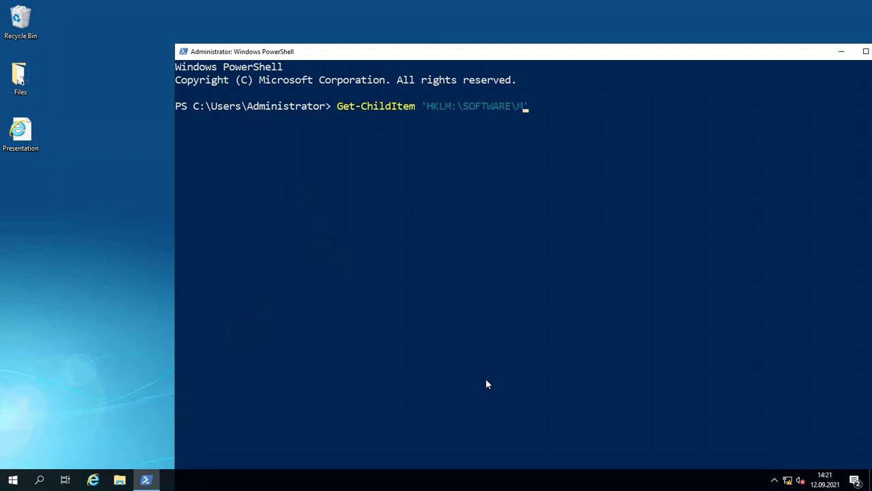
type("icrosoft\\")
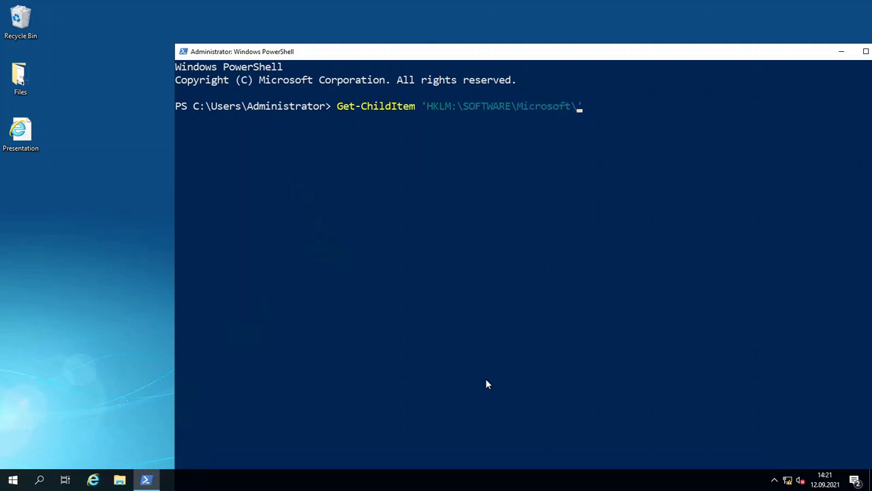
type("NET Framework Setup\\")
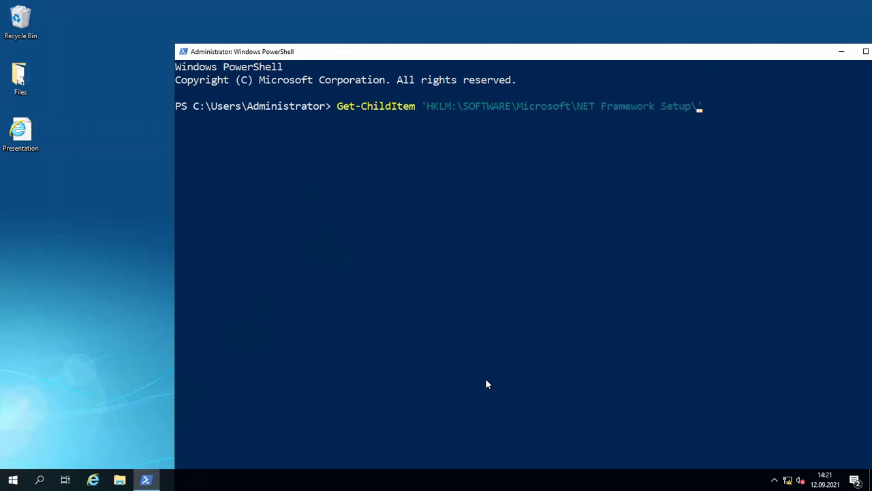
type("Nd")
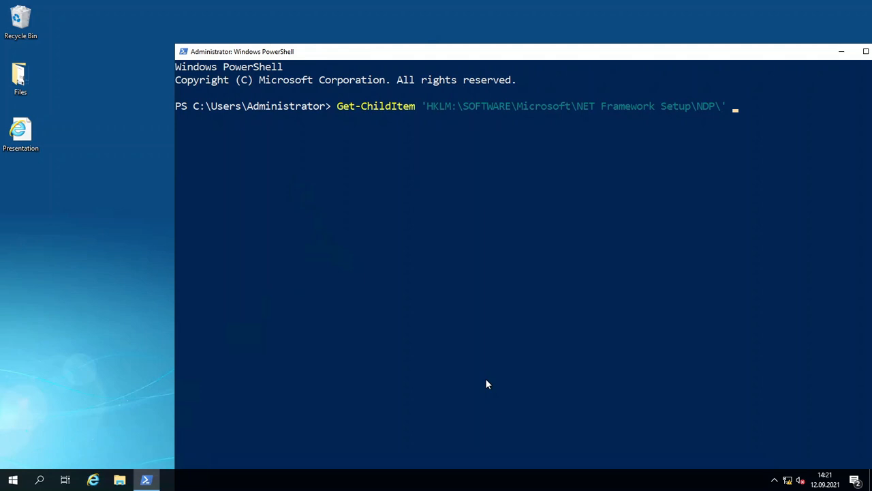
type("-Recurse")
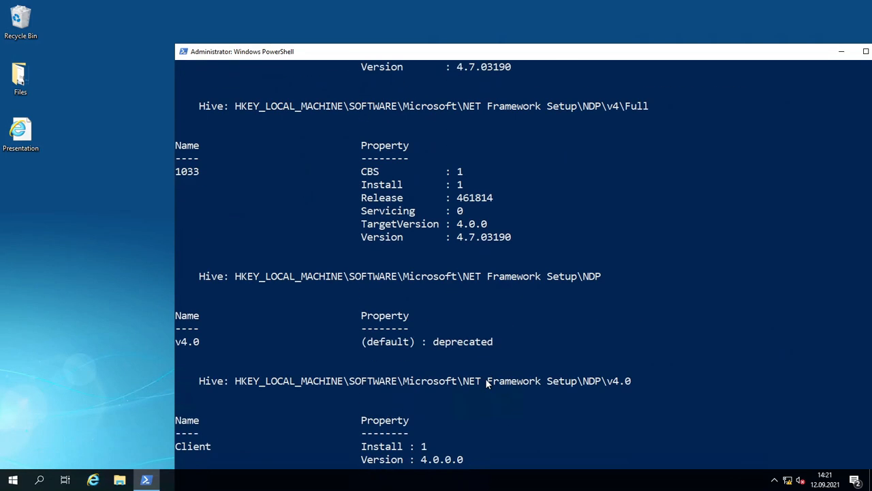
mouse_move(476, 137)
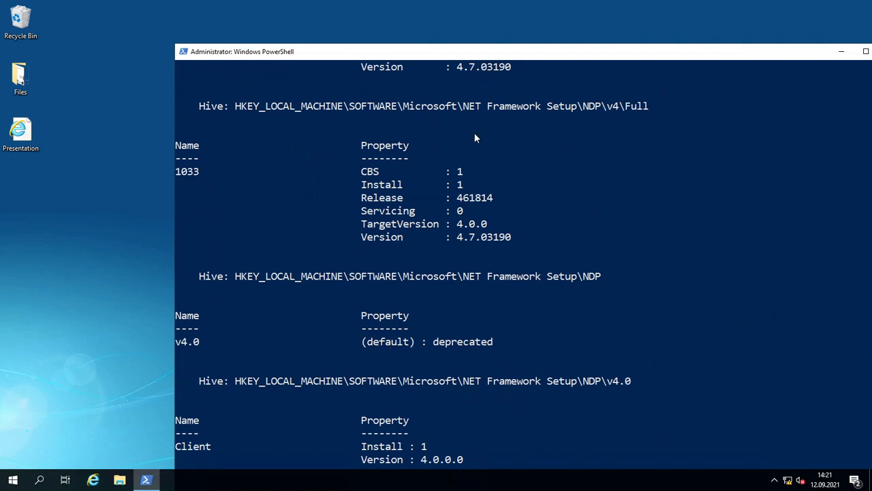
mouse_move(493, 348)
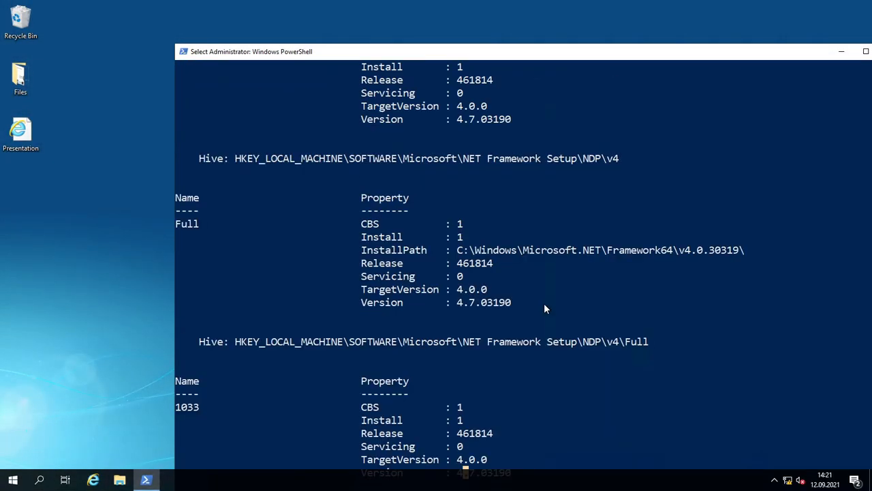
Scroll through the NDP registry listing showing v4 Full Version 4.7.03190
scroll("down", 3)
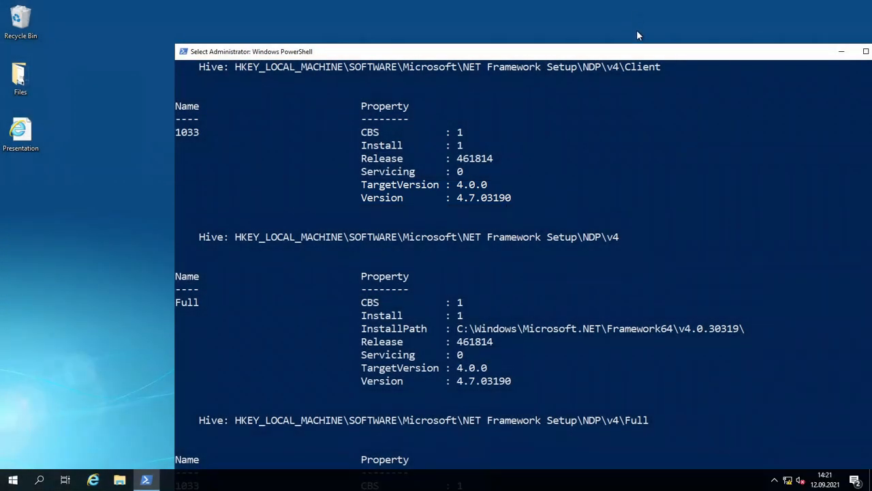
mouse_move(608, 92)
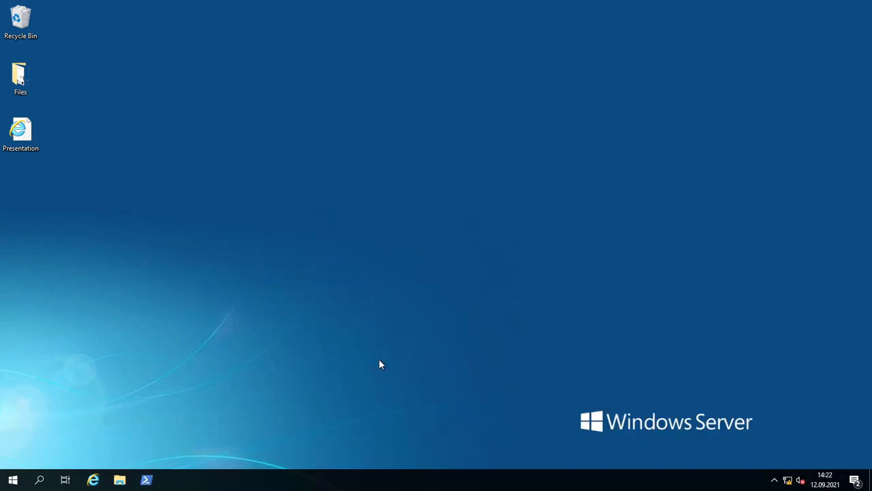
mouse_move(46, 89)
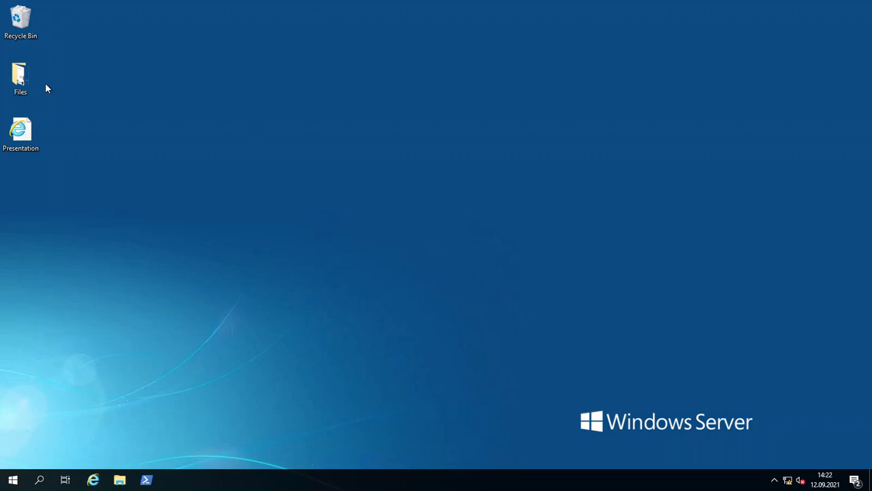
Open New Text Document from the Files folder to view the query command, then close it
double_click(21, 79)
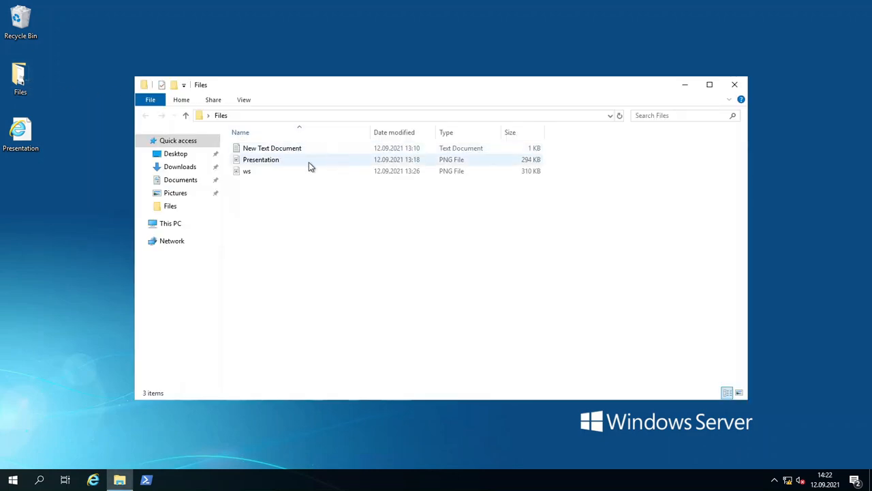
mouse_move(272, 148)
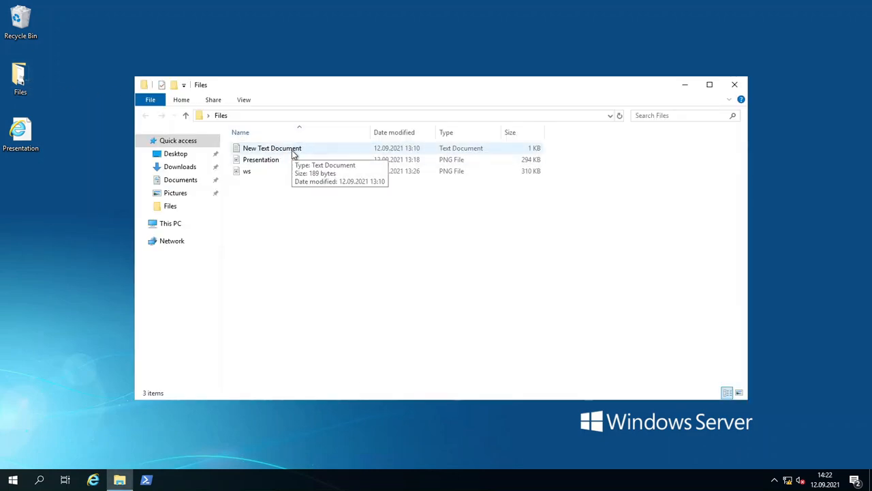
double_click(272, 148)
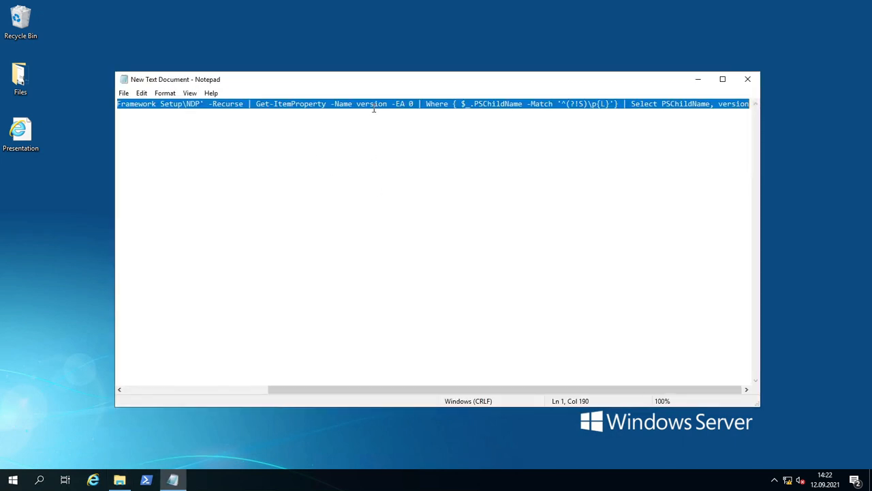
mouse_move(677, 89)
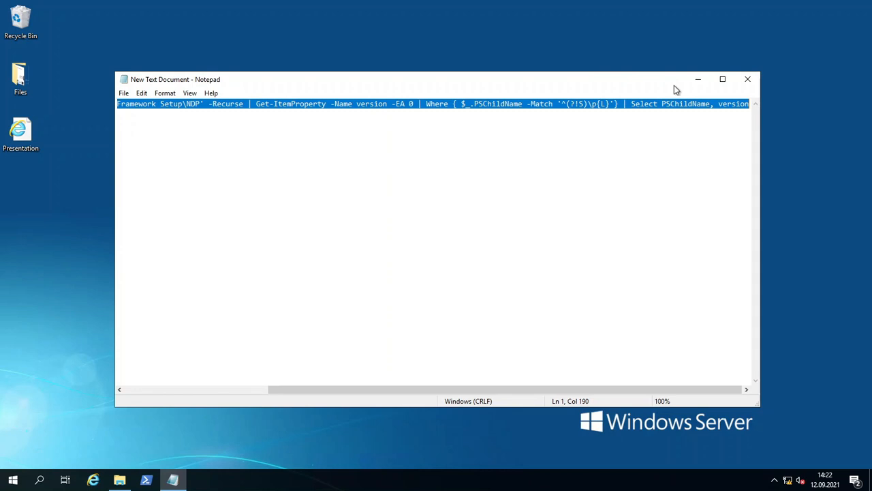
mouse_move(740, 72)
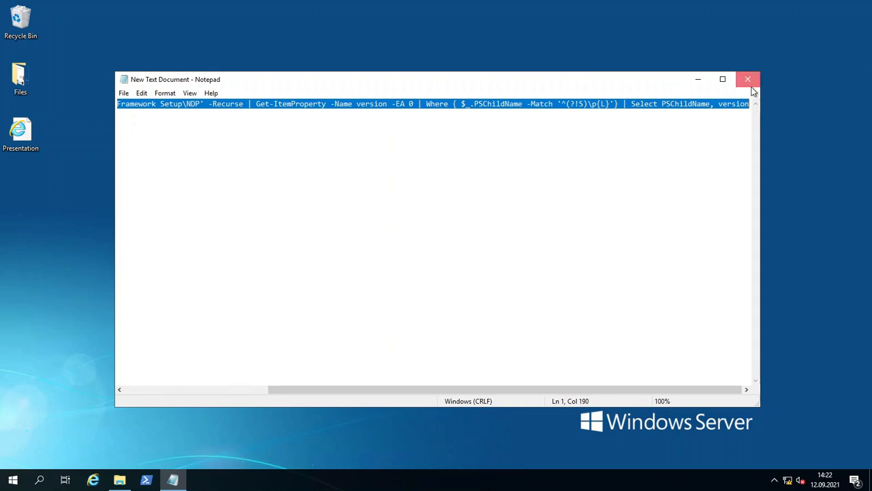
left_click(748, 79)
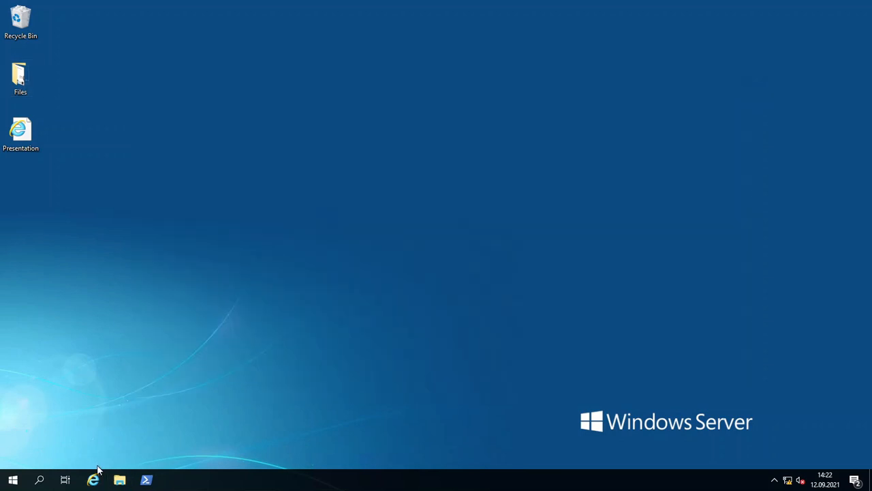
Run the filtered Client/Full version query in an administrator PowerShell, showing 4.7.03190
right_click(145, 479)
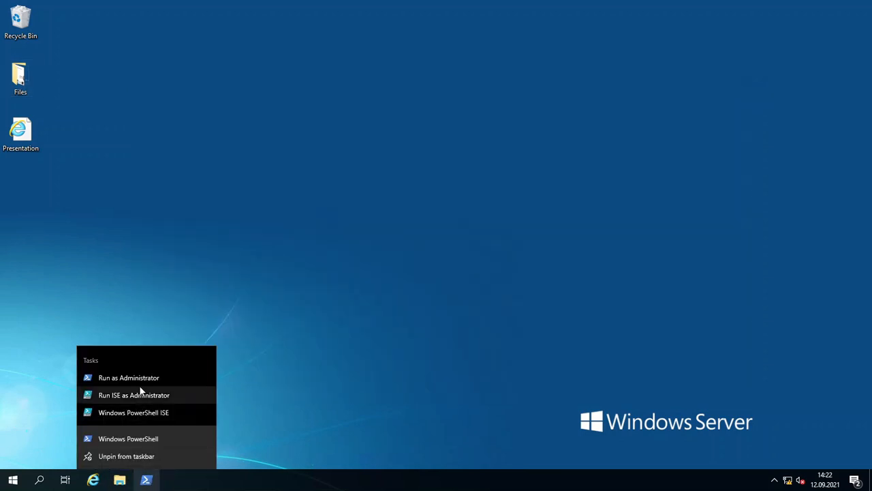
left_click(129, 378)
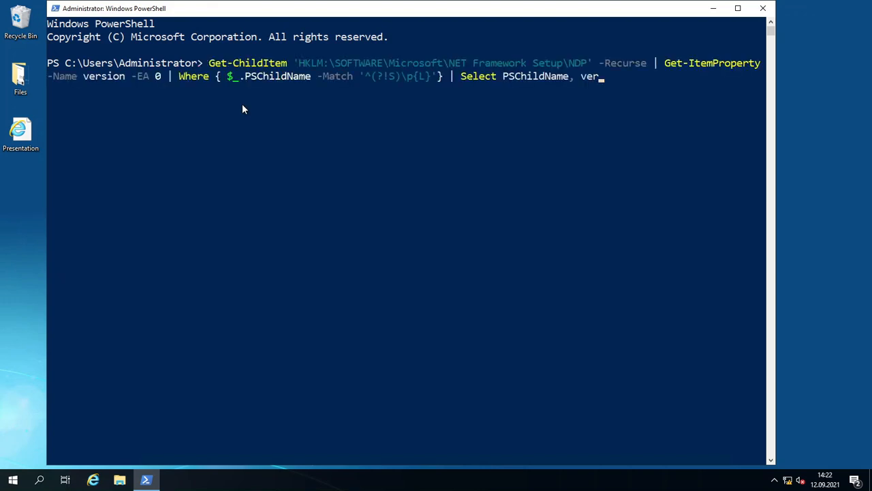
type("sion")
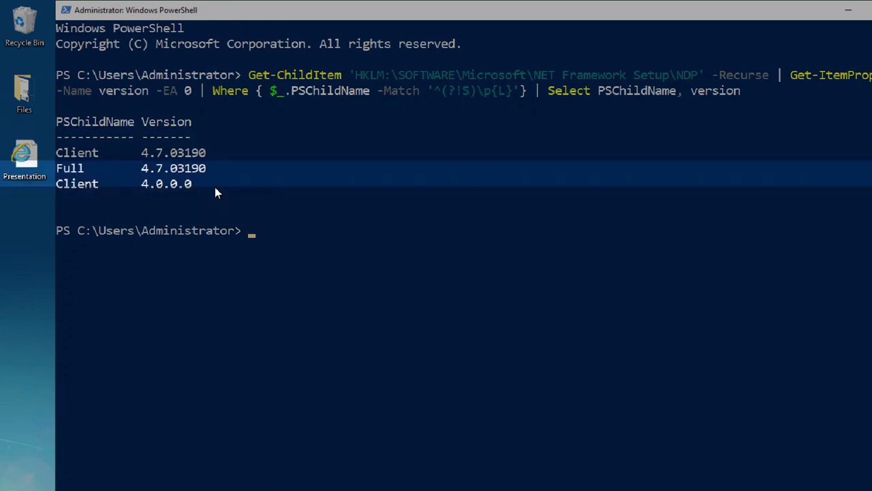
mouse_move(220, 186)
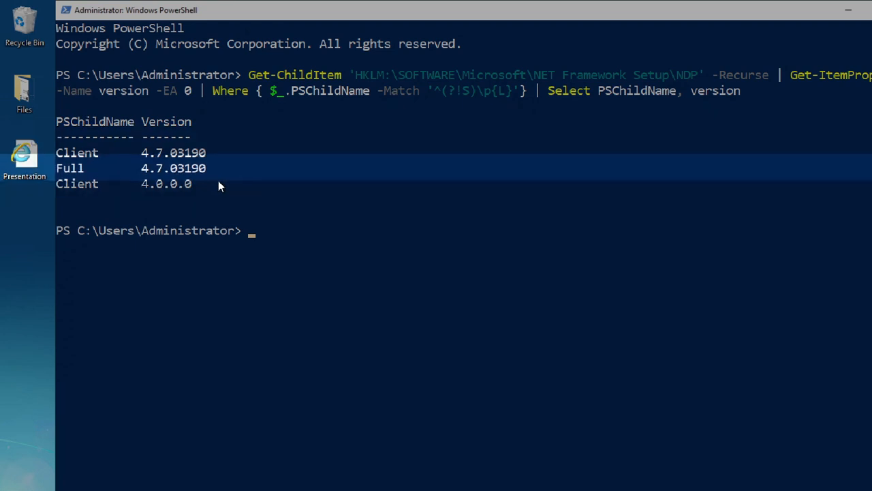